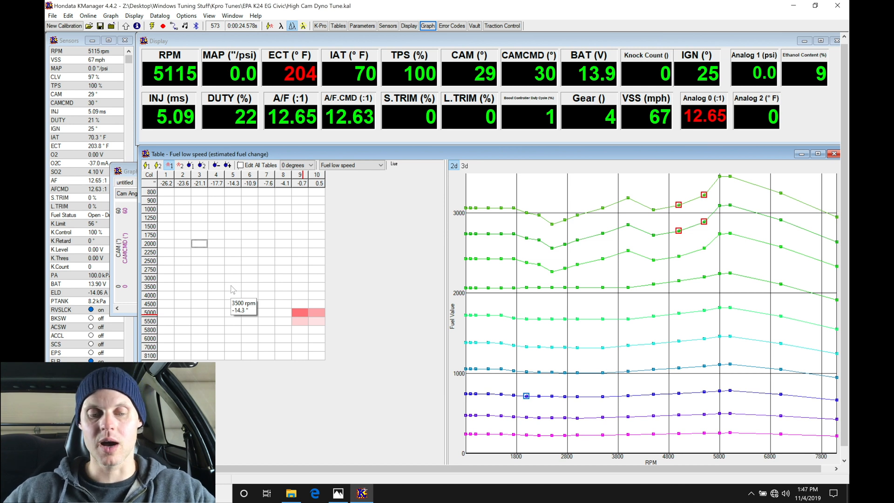
pyautogui.moveTo(231, 268)
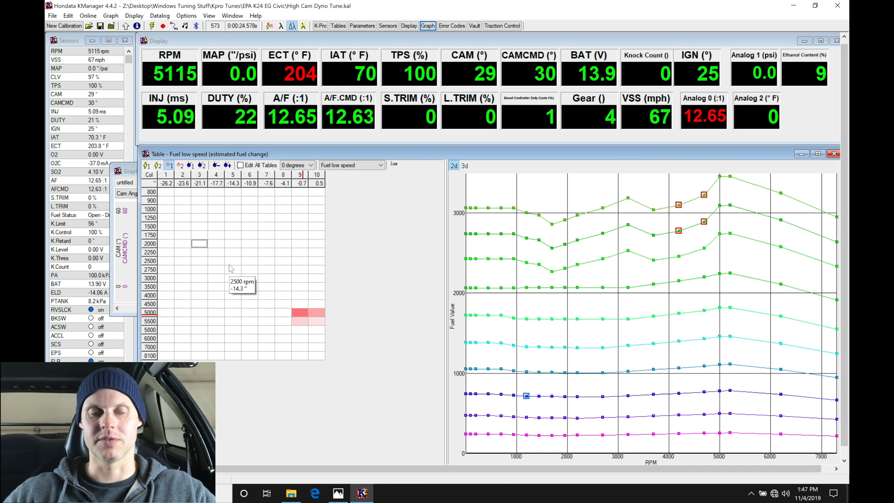
pyautogui.moveTo(231, 261)
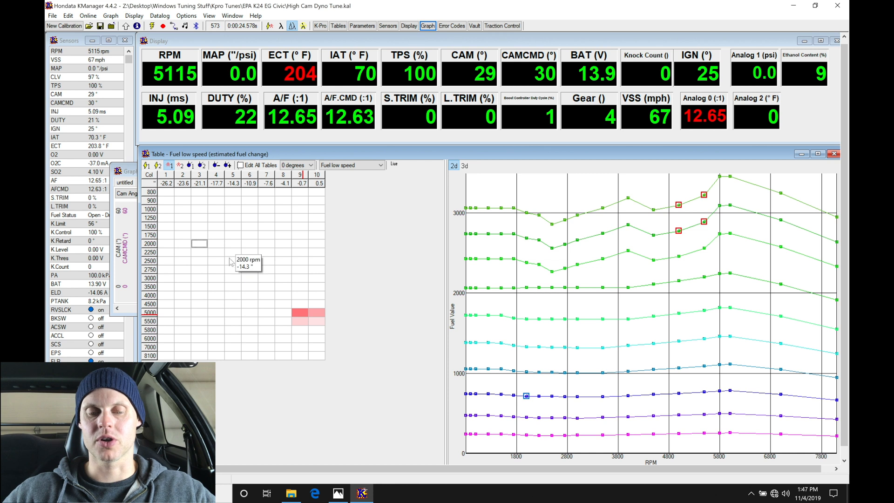
pyautogui.moveTo(232, 259)
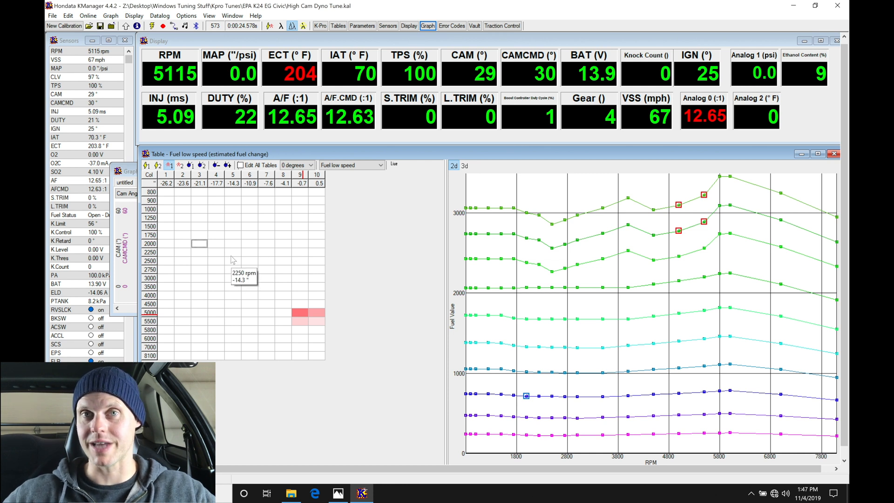
pyautogui.moveTo(216, 279)
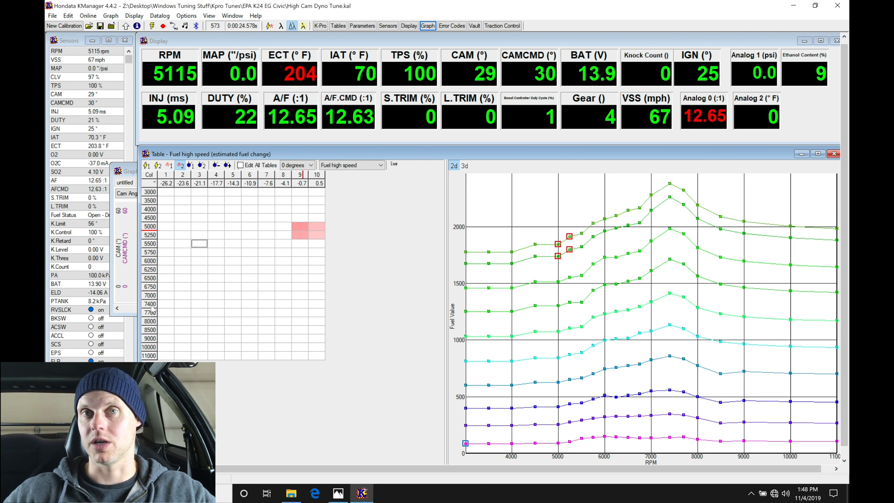
pyautogui.moveTo(166, 320)
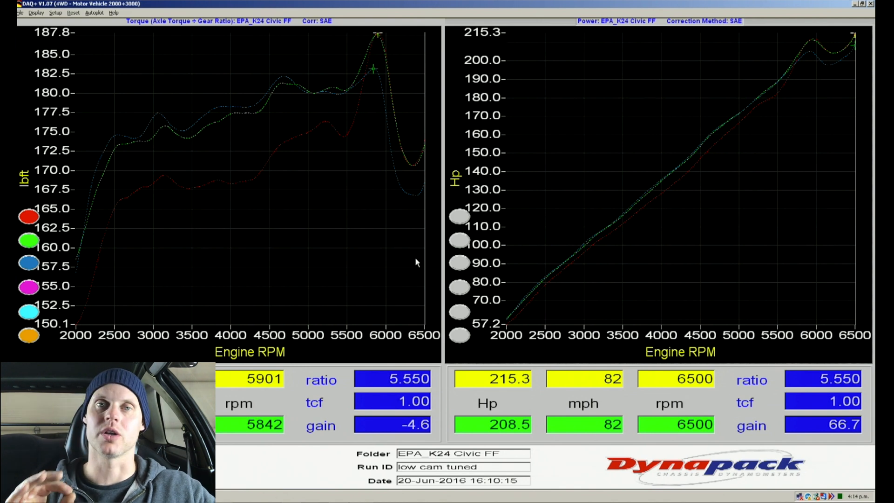
pyautogui.moveTo(394, 207)
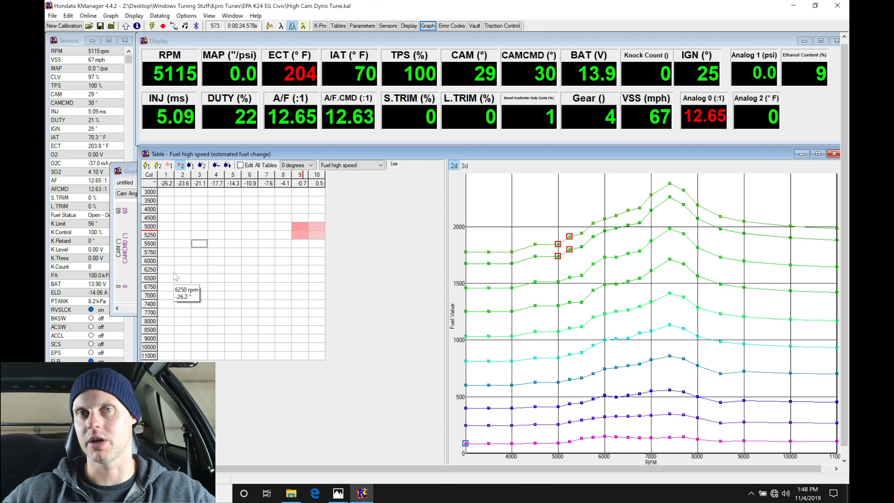
pyautogui.moveTo(182, 222)
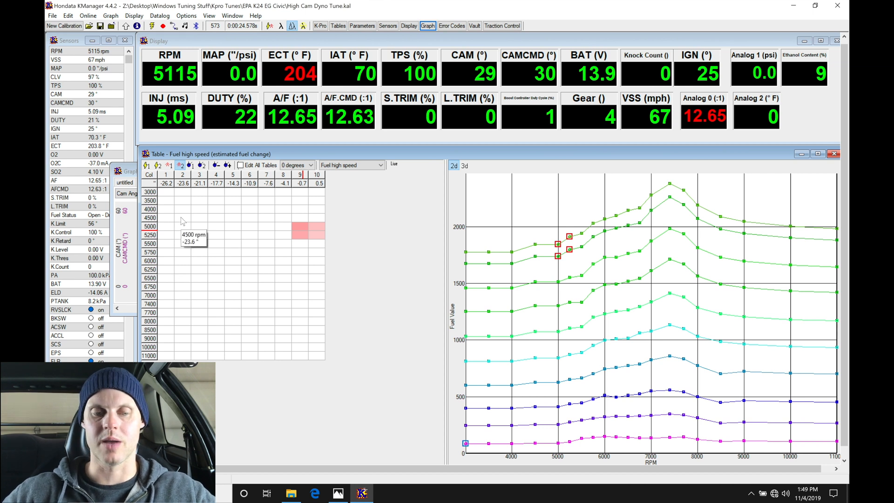
# Highlight the high-speed fuel table's part-throttle columns 1–6 across all rpm rows, then deselect.
pyautogui.moveTo(165, 192); pyautogui.dragTo(265, 252)
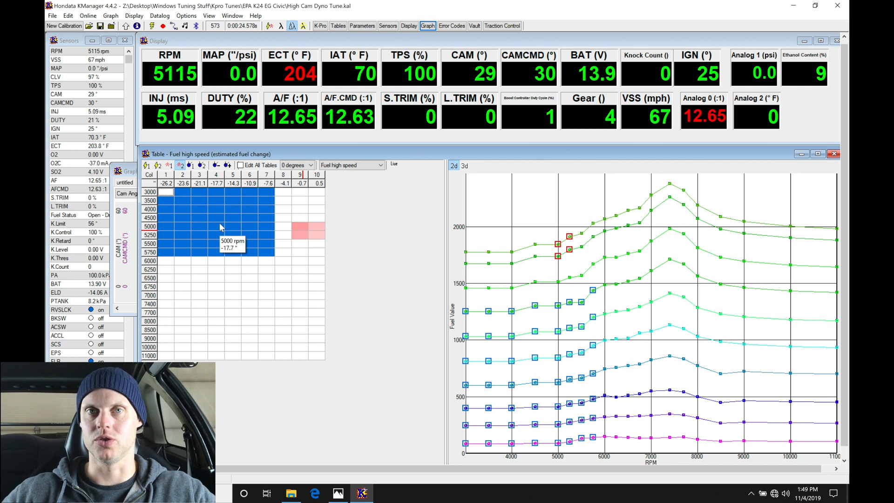
pyautogui.moveTo(215, 211)
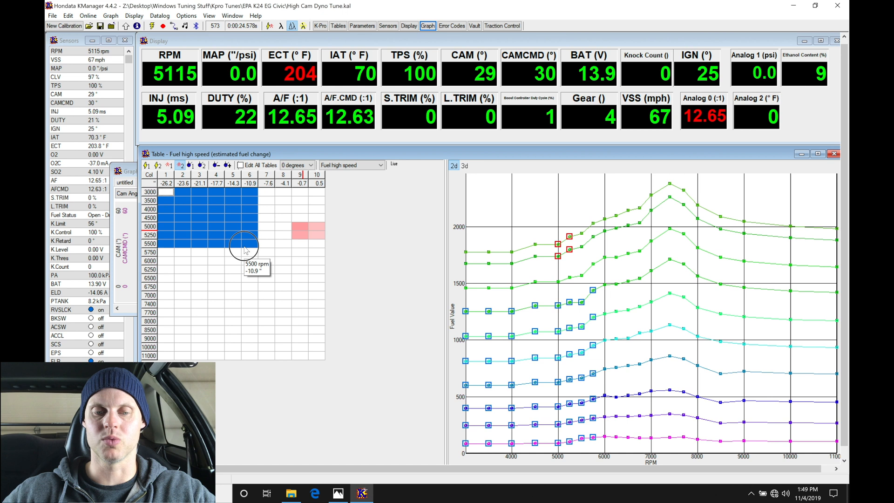
pyautogui.moveTo(245, 248); pyautogui.dragTo(265, 362)
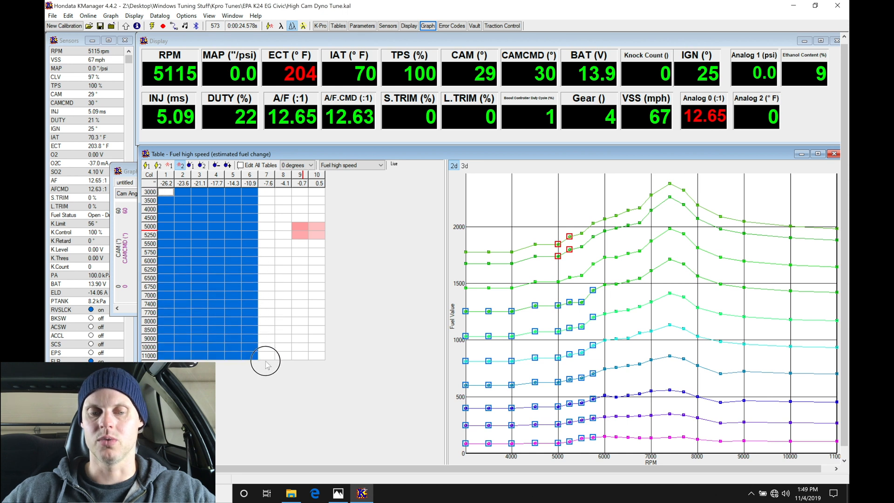
pyautogui.click(216, 217)
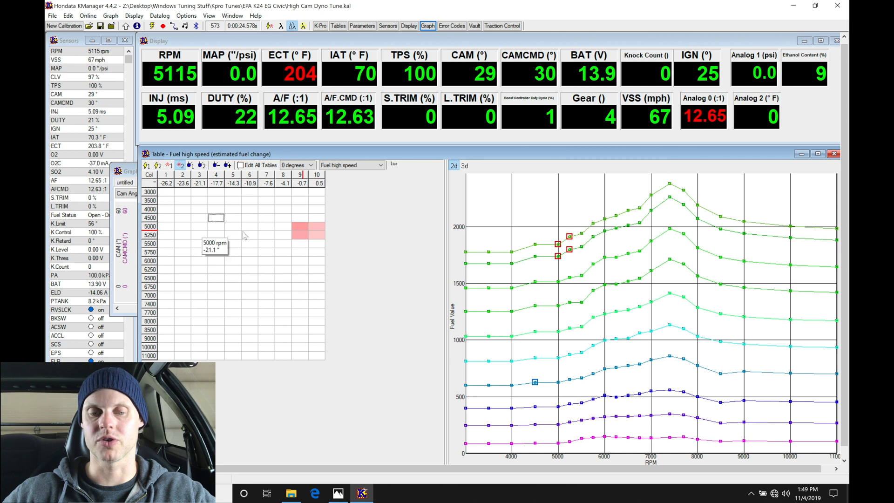
pyautogui.moveTo(283, 235)
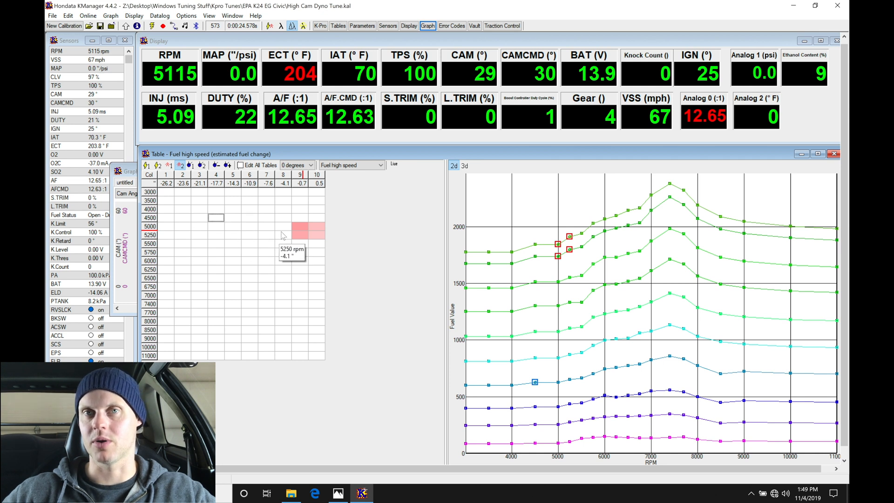
pyautogui.moveTo(196, 226)
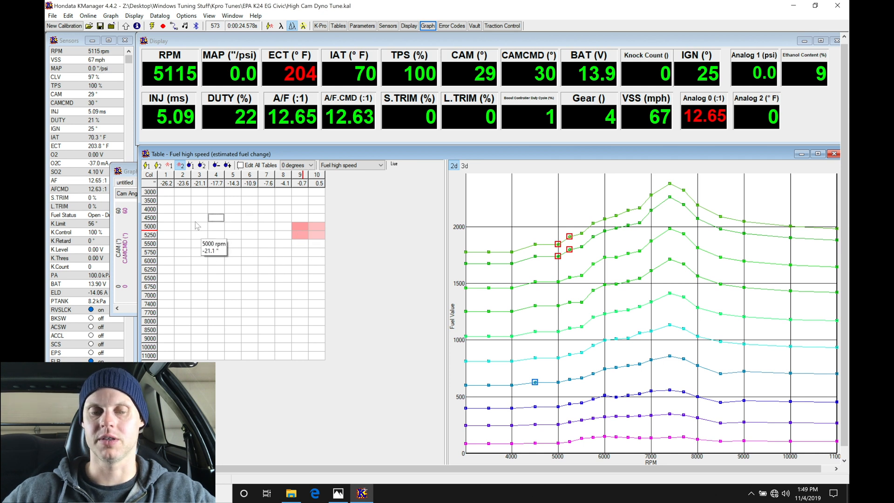
pyautogui.moveTo(230, 232)
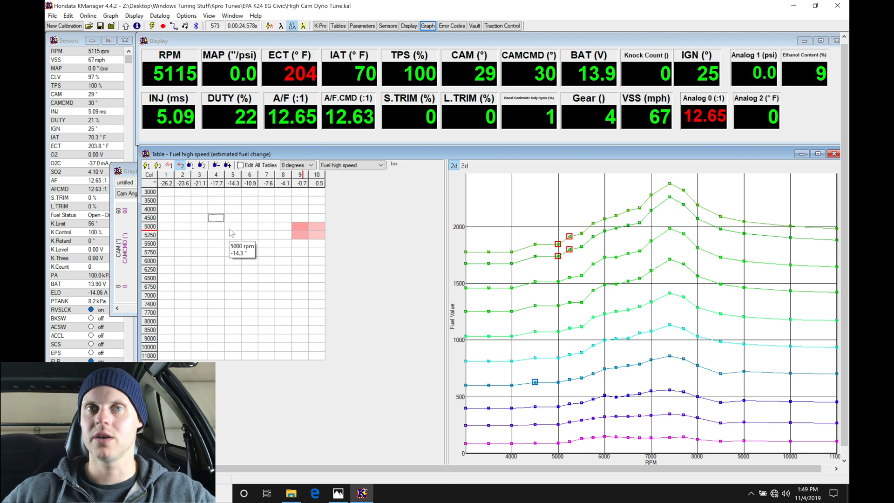